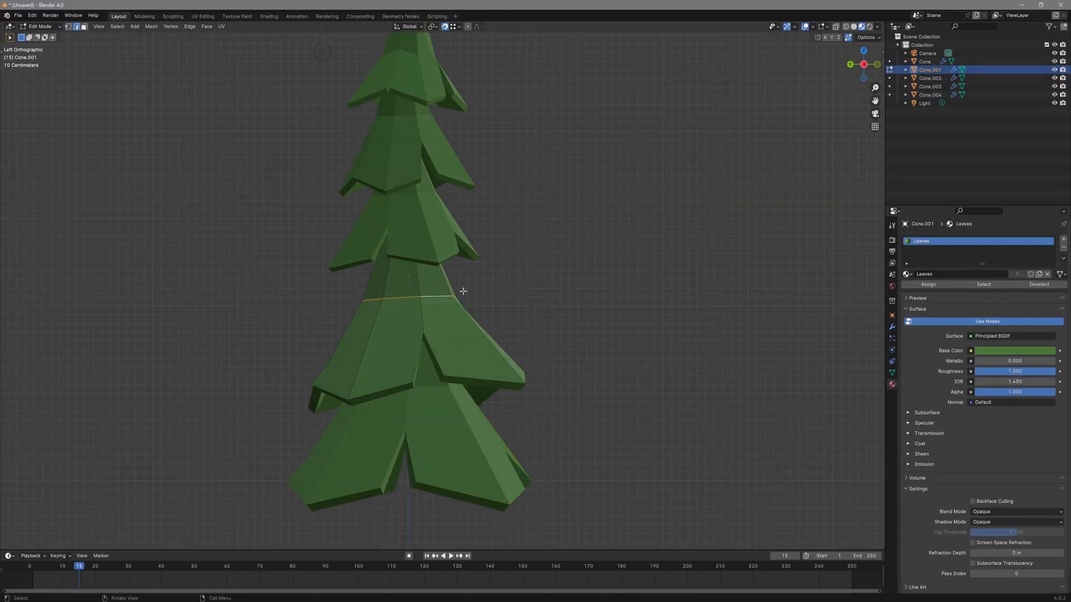
Step: Apply the WPO material with Constant3Vector X at 200 feeding World Position Offset
left_click(269, 15)
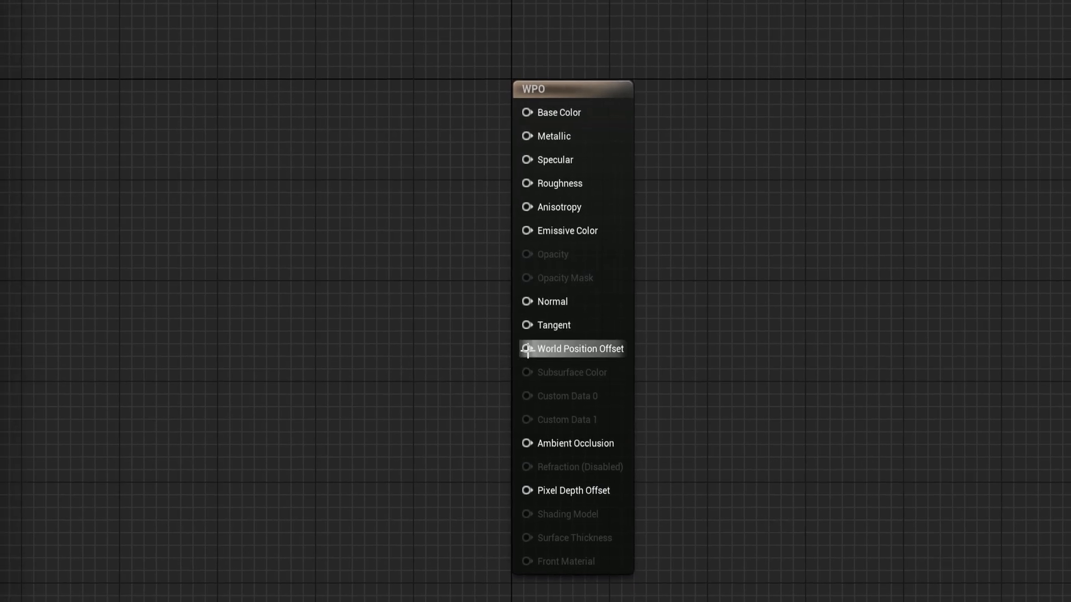
mouse_move(578, 352)
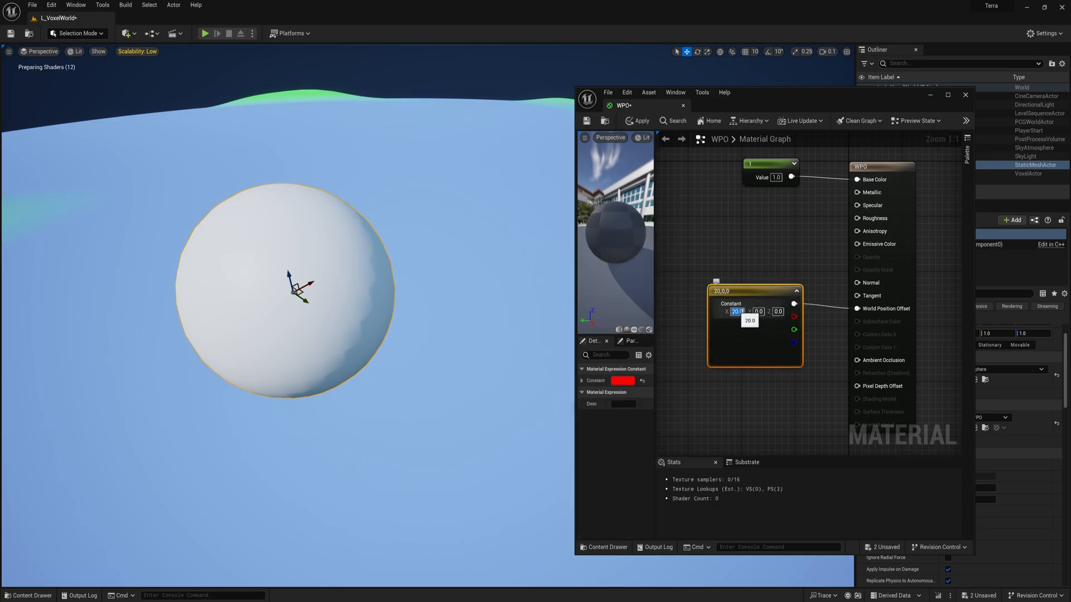
left_click(638, 120)
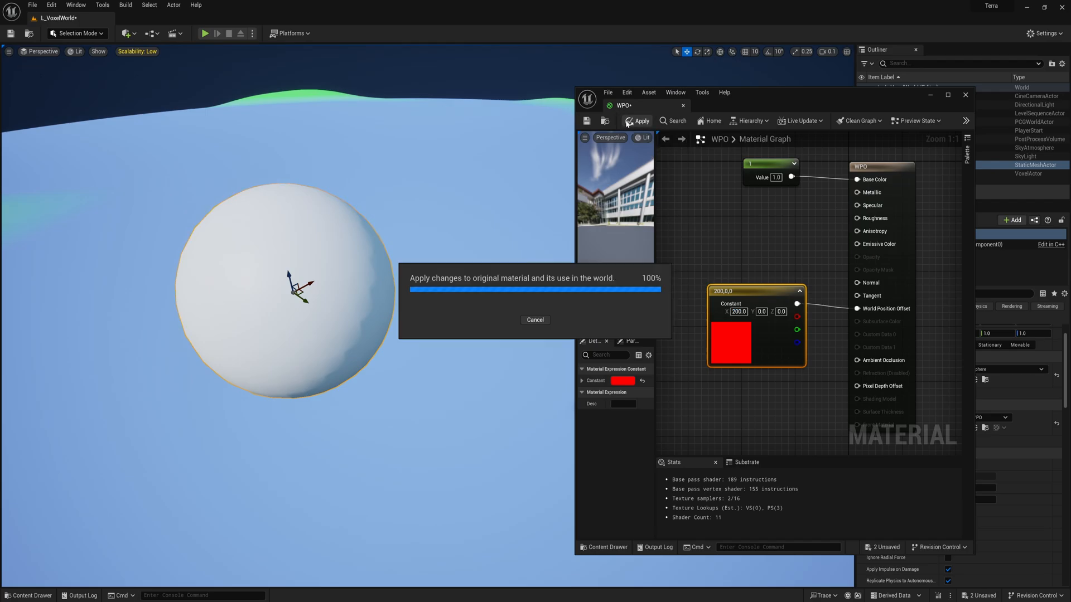
left_click(637, 121)
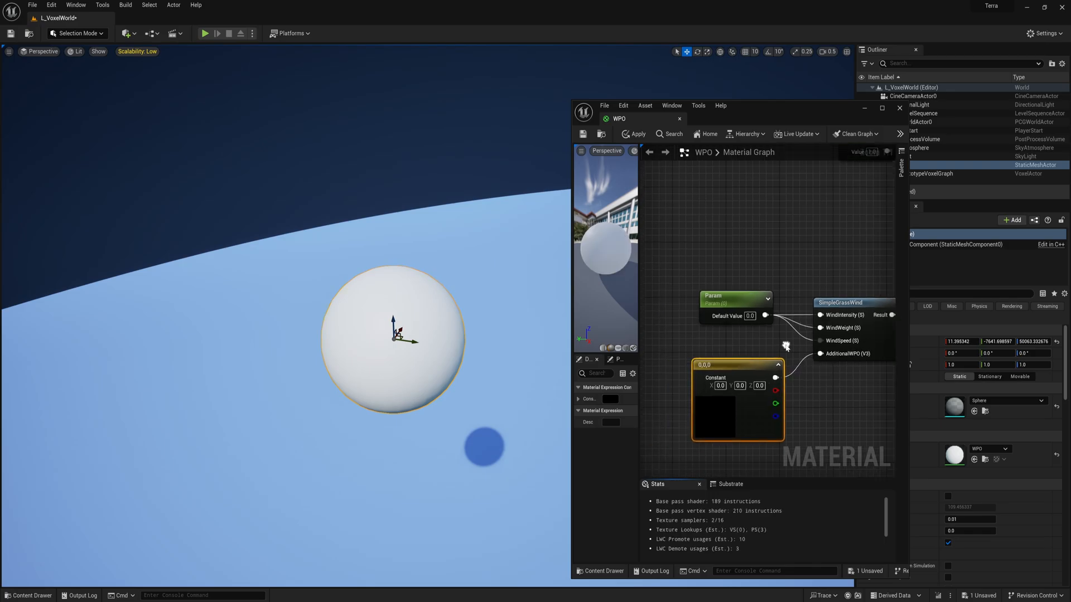
Step: Wire a SimpleGrassWind node with a scalar Param and a 0,0,0 Constant3Vector into World Position Offset
left_click(736, 306)
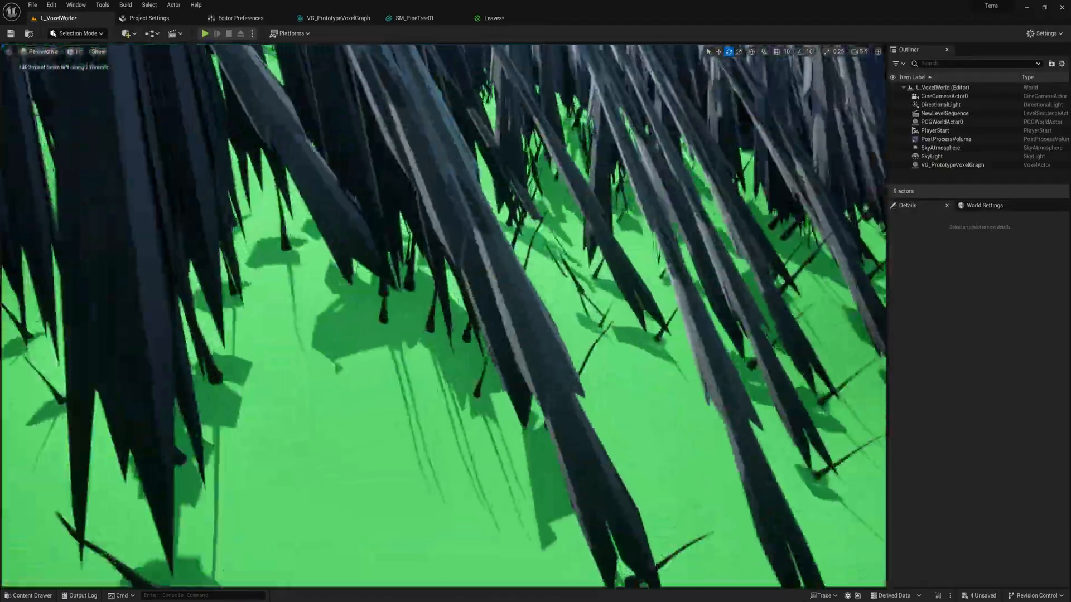
Step: Adjust MF_TreeWind's RotateAboutAxis pivot, apply it, then play the level among the swaying pines
left_click(206, 32)
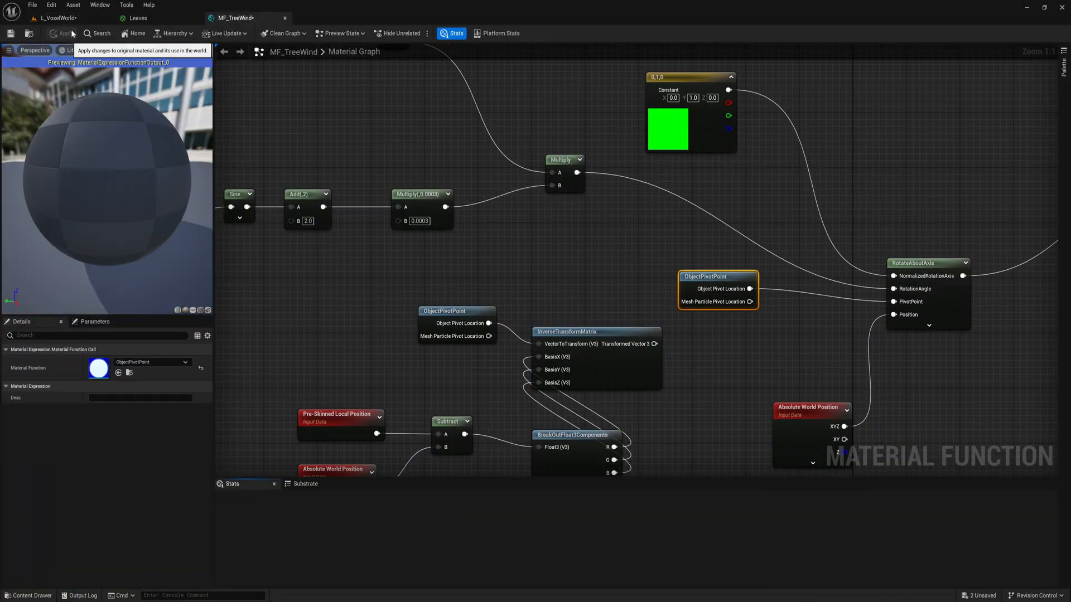
left_click(56, 18)
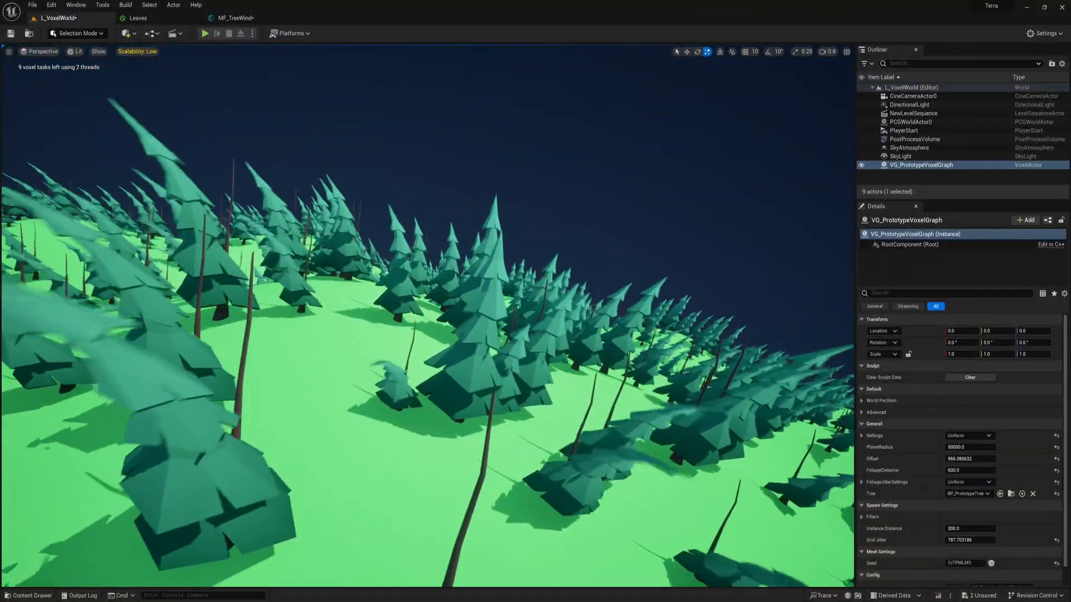
left_click(234, 18)
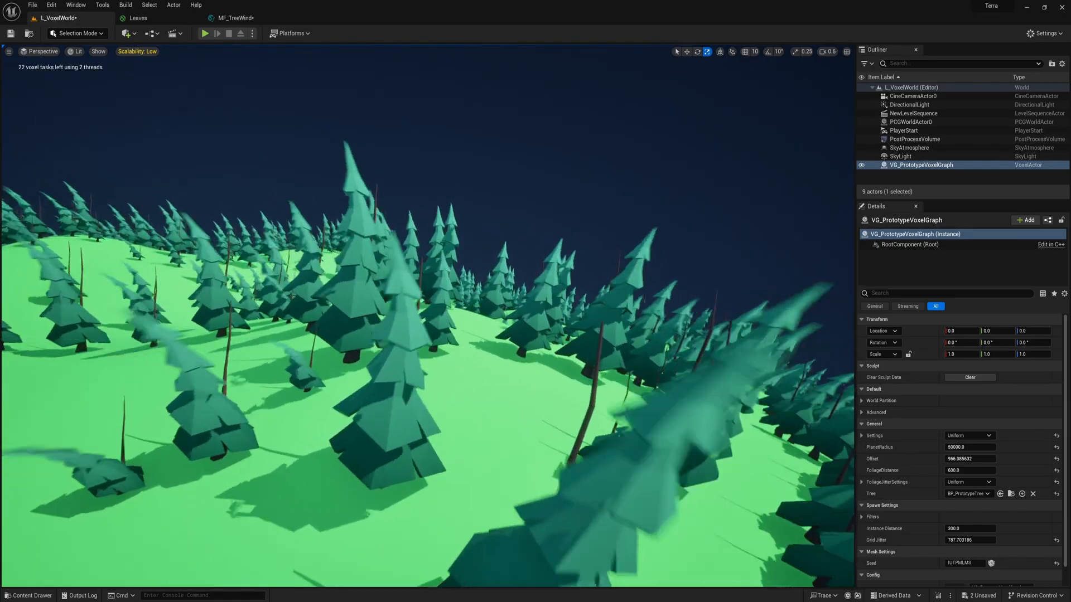
left_click(206, 32)
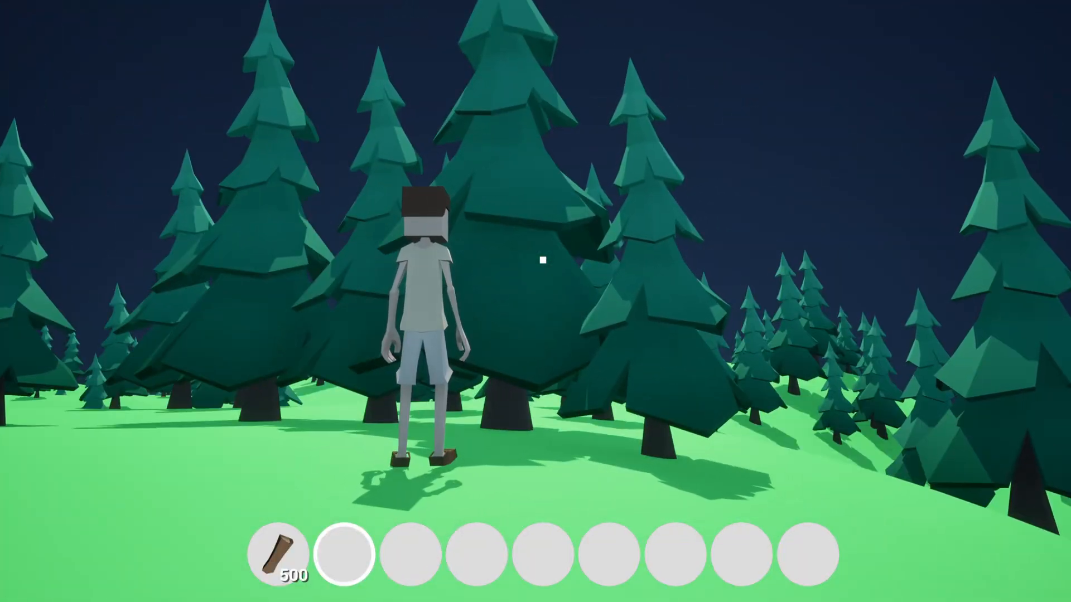
key("w")
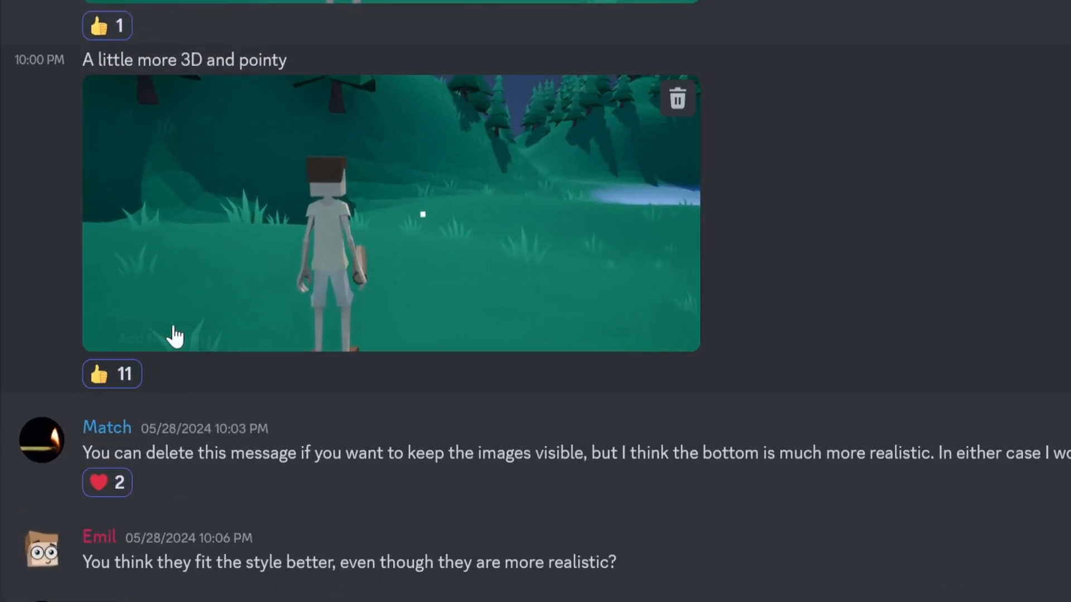
Step: Scroll the Discord channel up to the grass-design vote screenshot
scroll("up", 3)
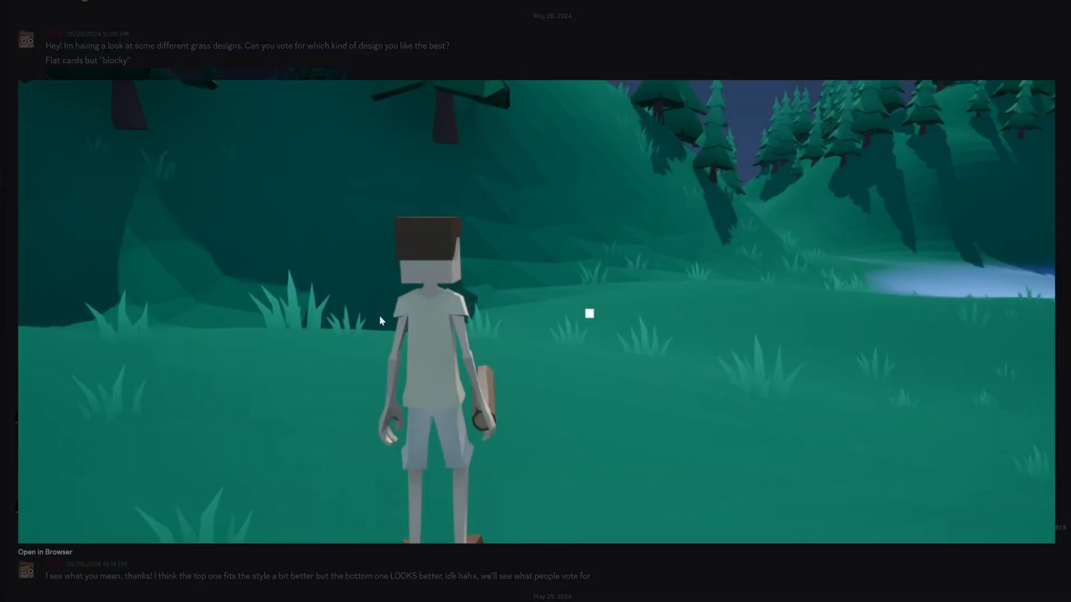
mouse_move(749, 395)
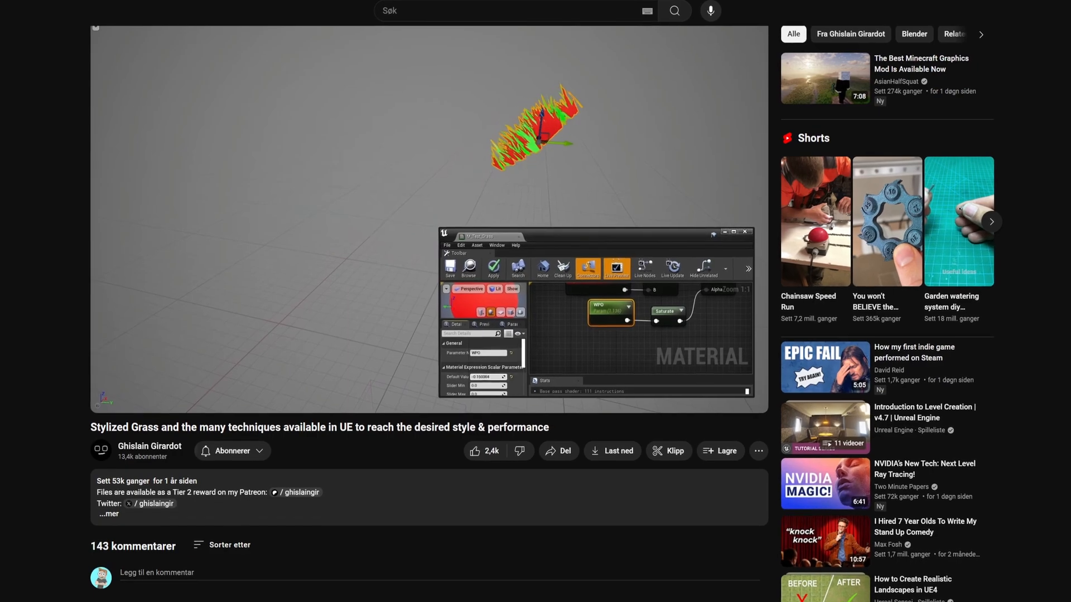
Step: Scroll down in the level before playing through the forested hills
scroll("down", 3)
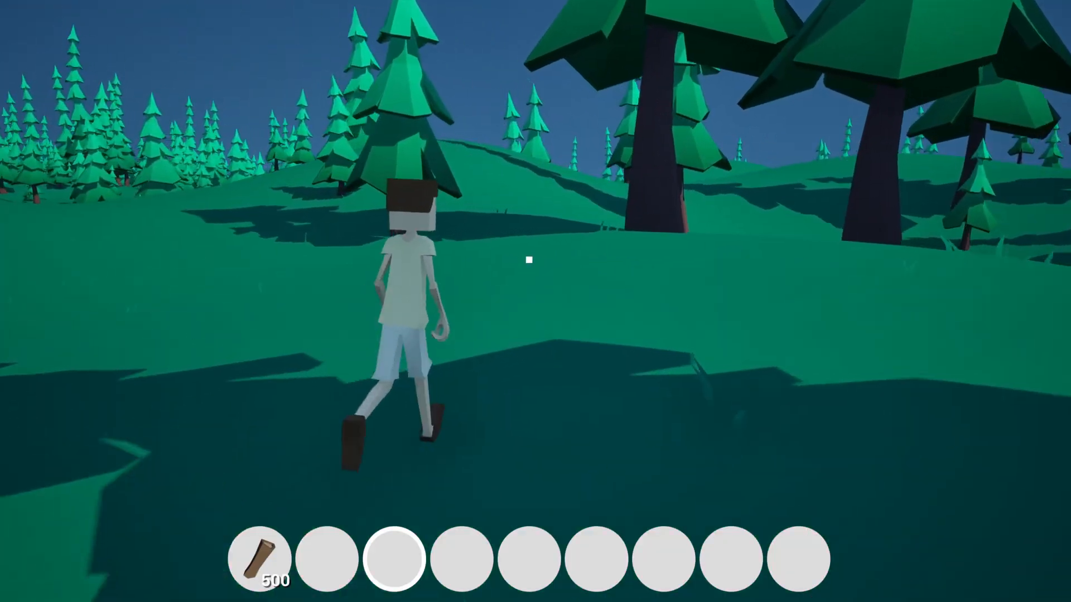
Step: Walk the character across the hills, then switch back to the editor and scroll the content
key("w")
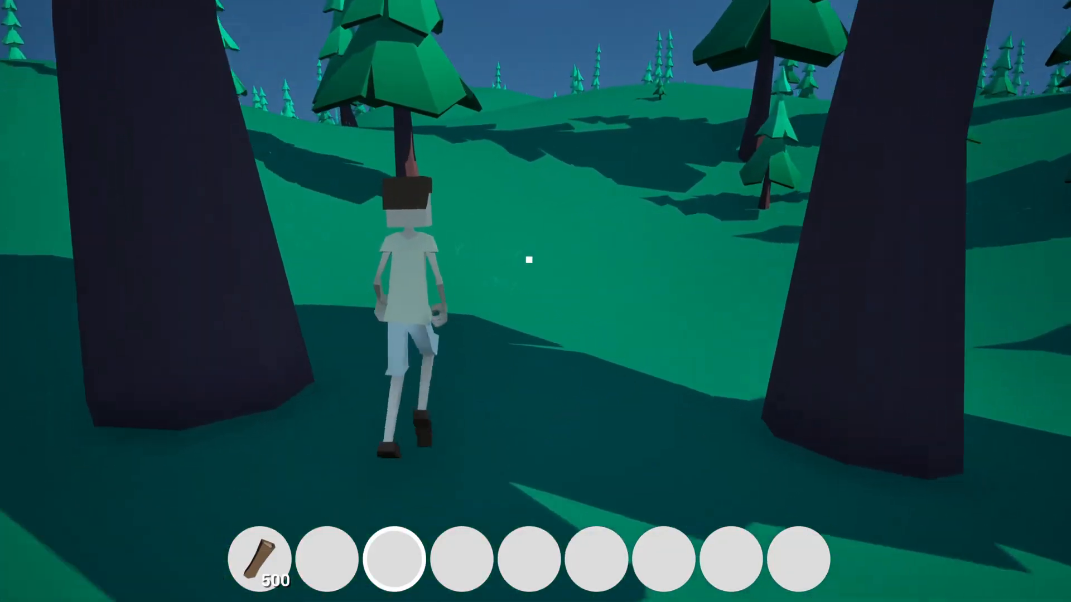
key("w")
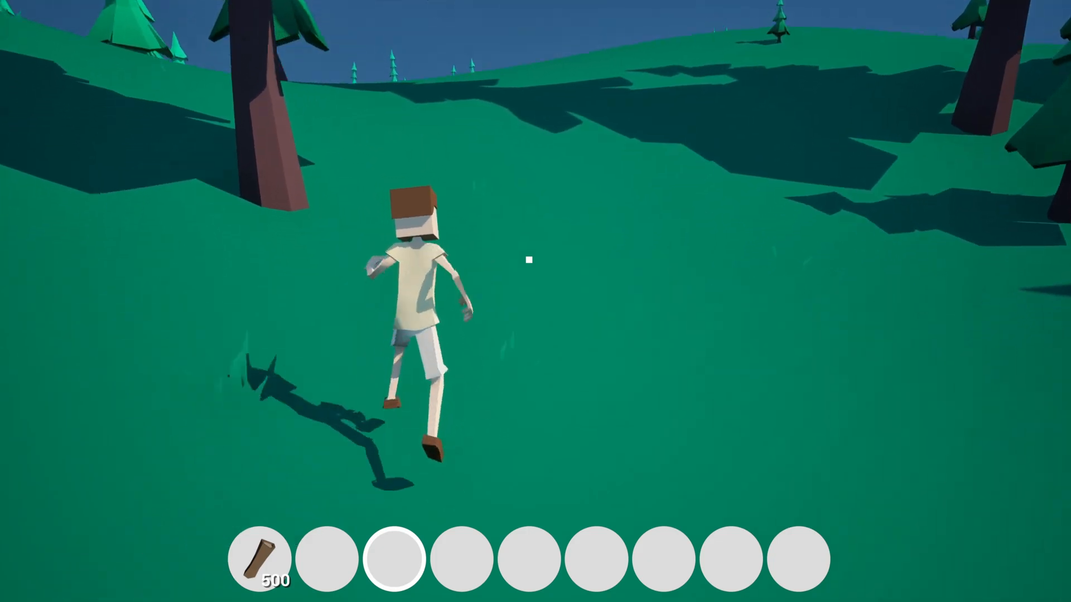
key("alt+tab")
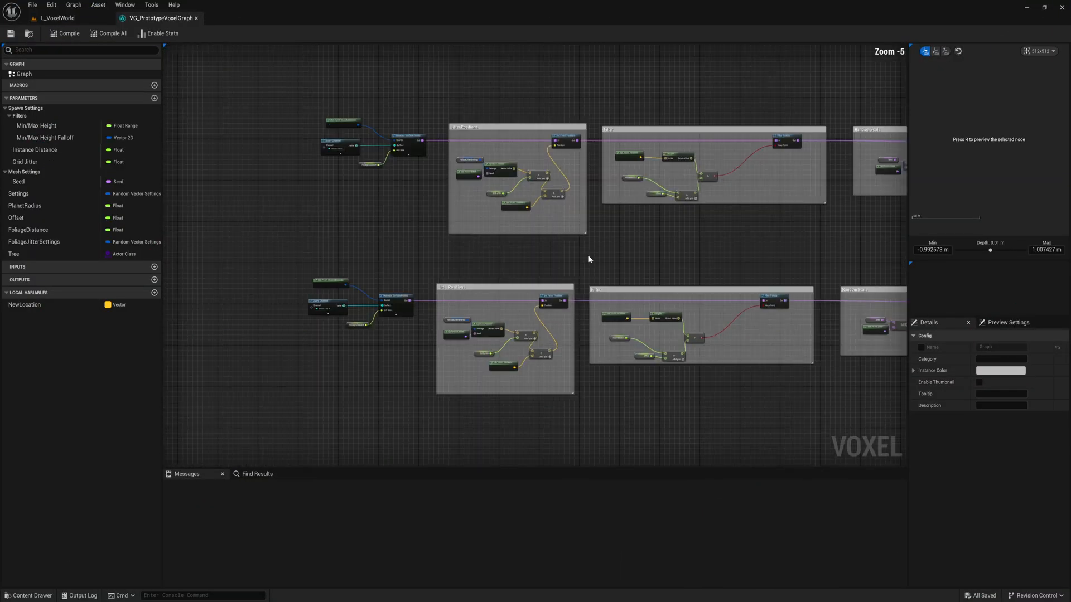
scroll("down", 3)
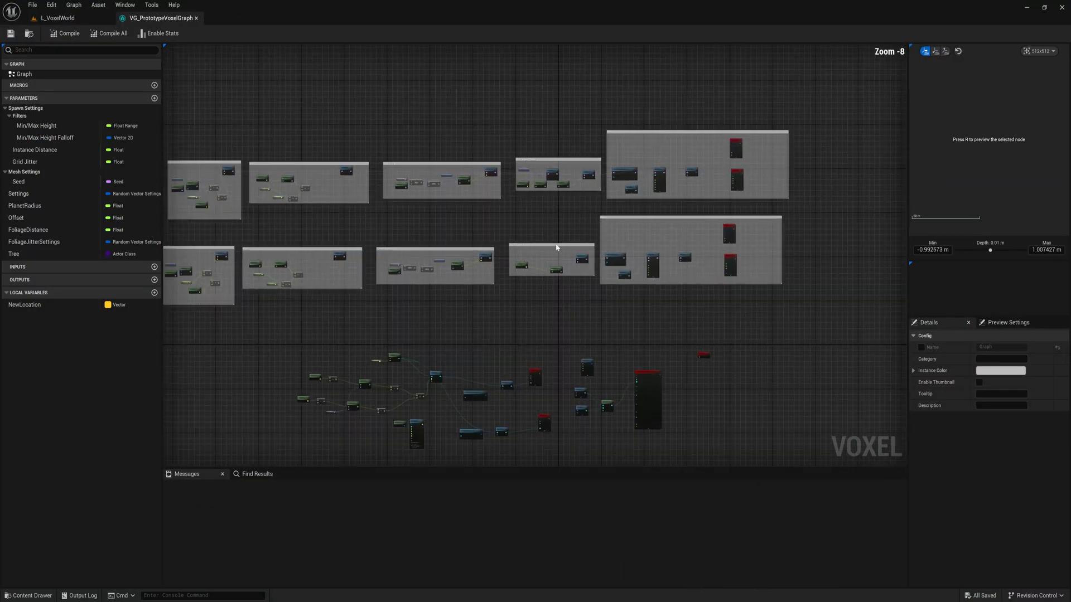
scroll("up", 3)
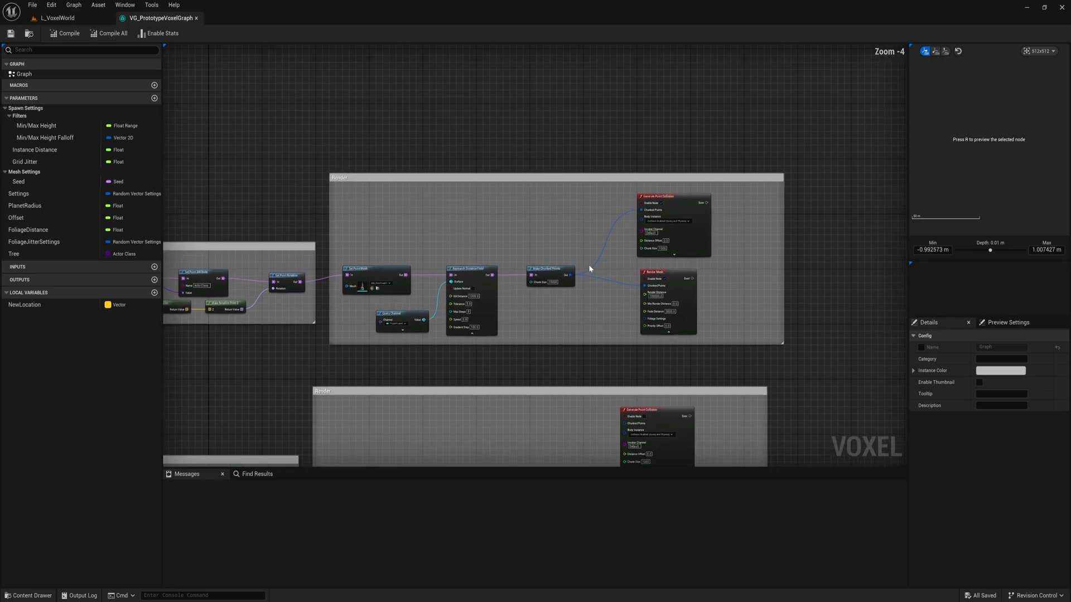
scroll("down", 3)
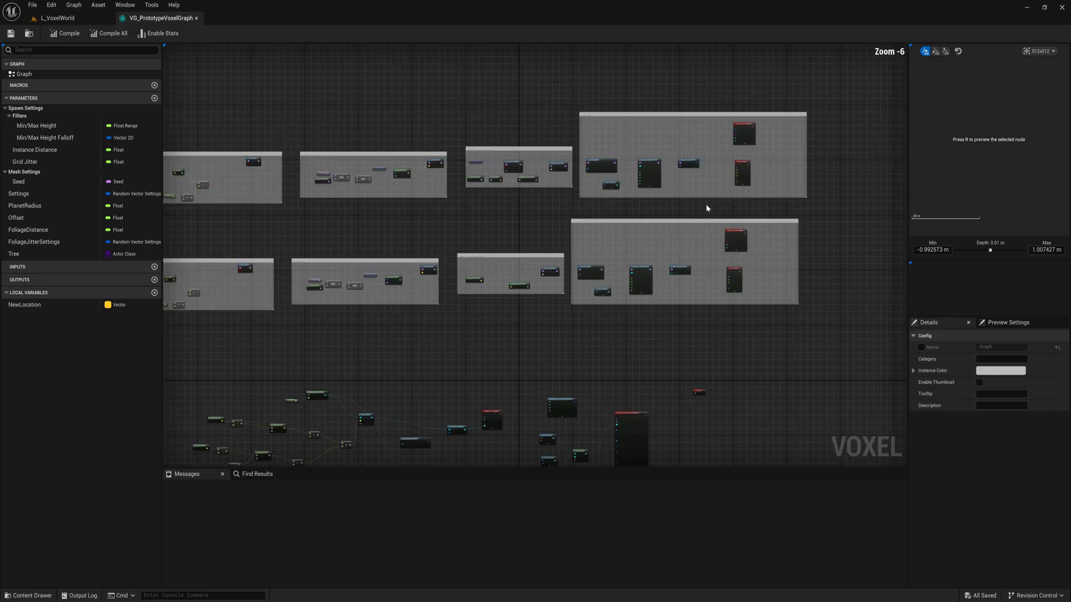
scroll("down", 3)
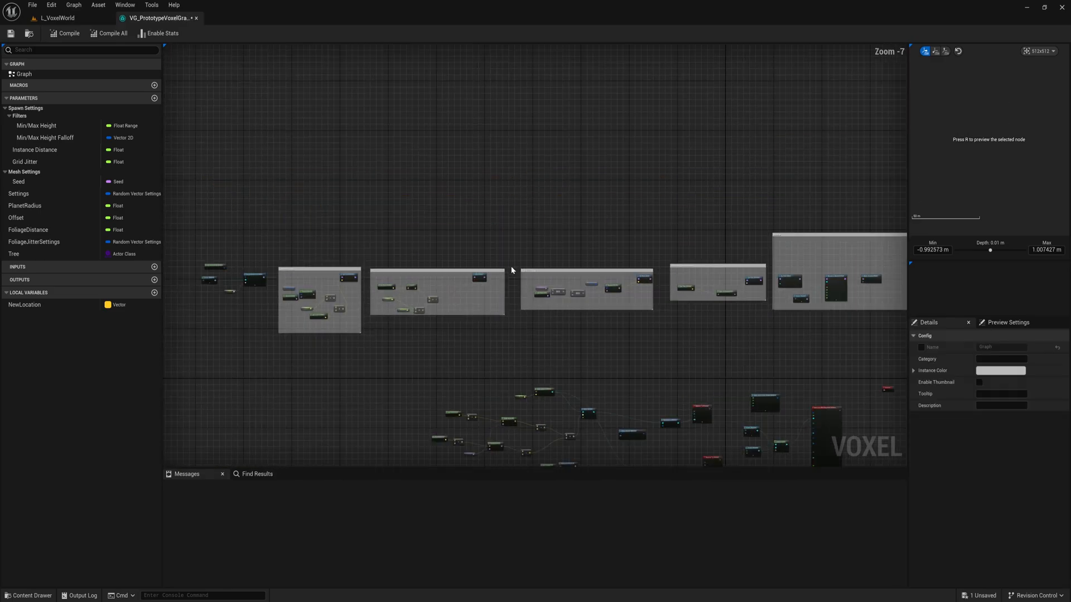
Step: Create an instance of VG_FoliageCluster from the project's voxel function graphs
left_click(27, 596)
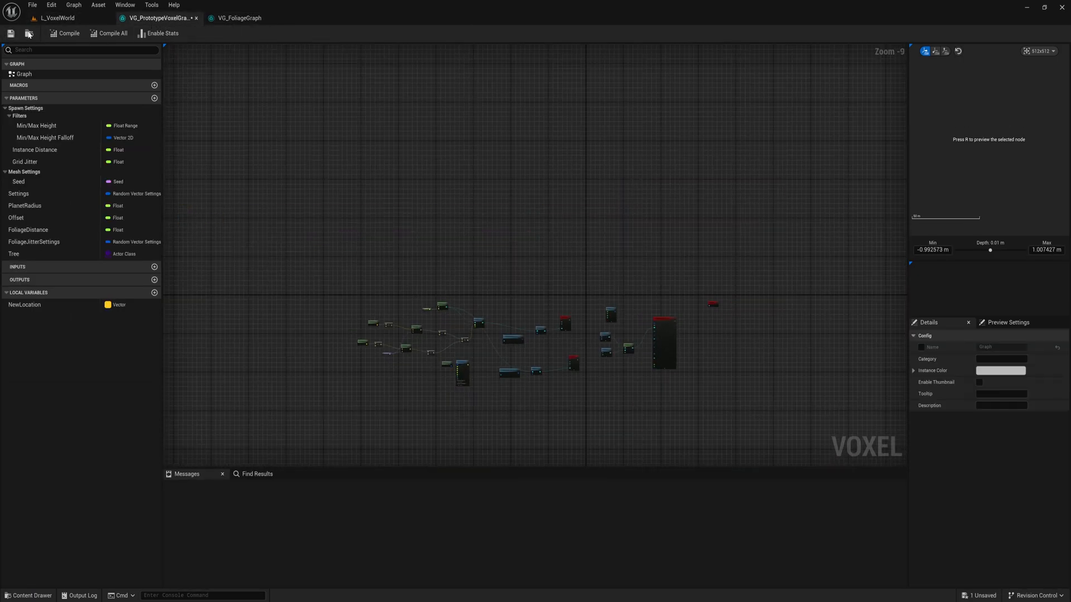
left_click(239, 18)
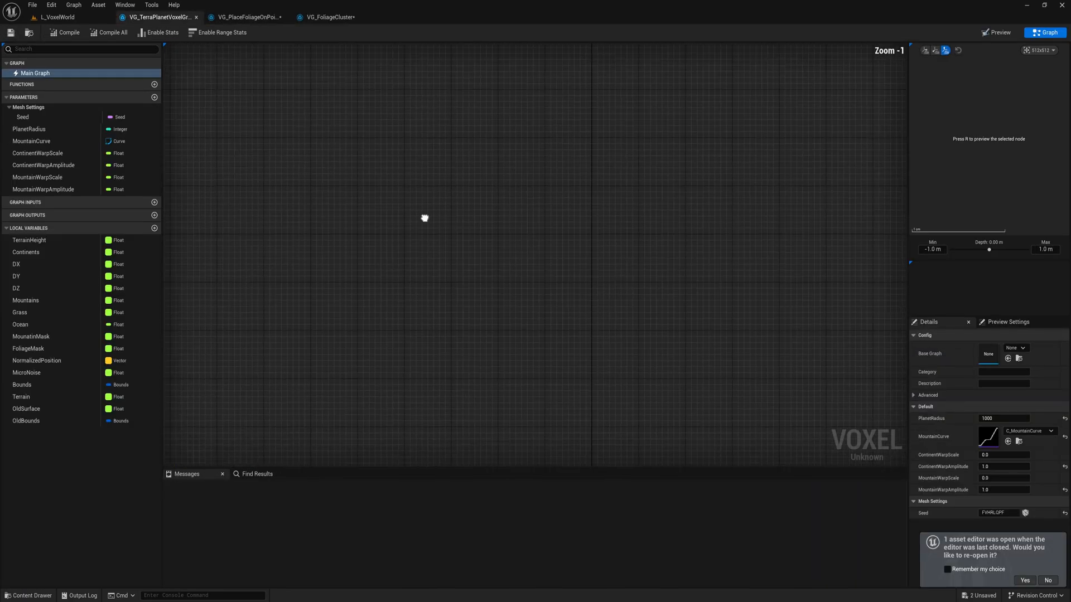
left_click(27, 596)
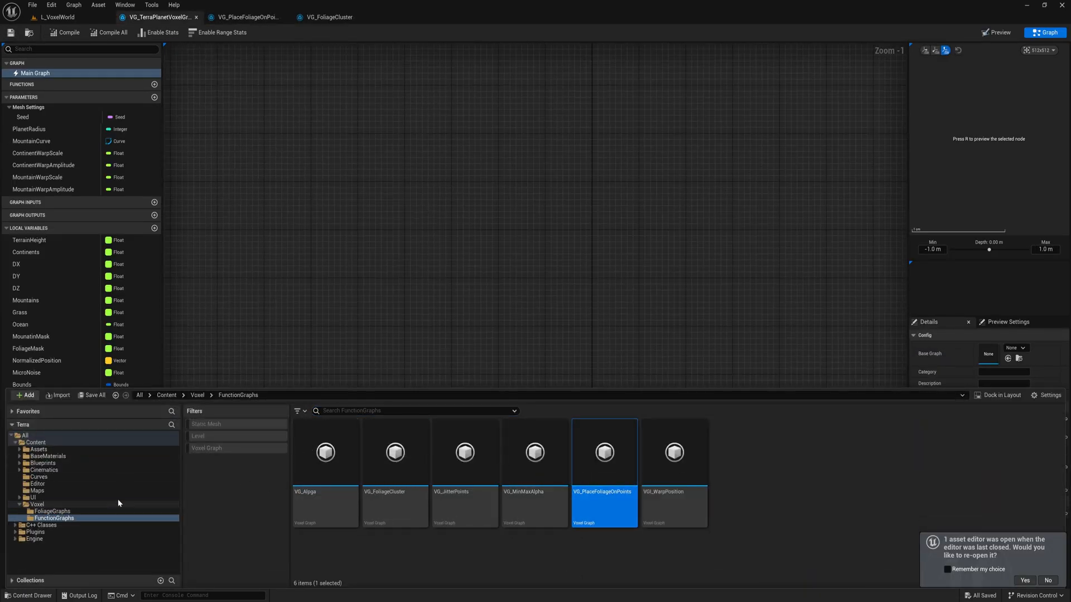
right_click(395, 452)
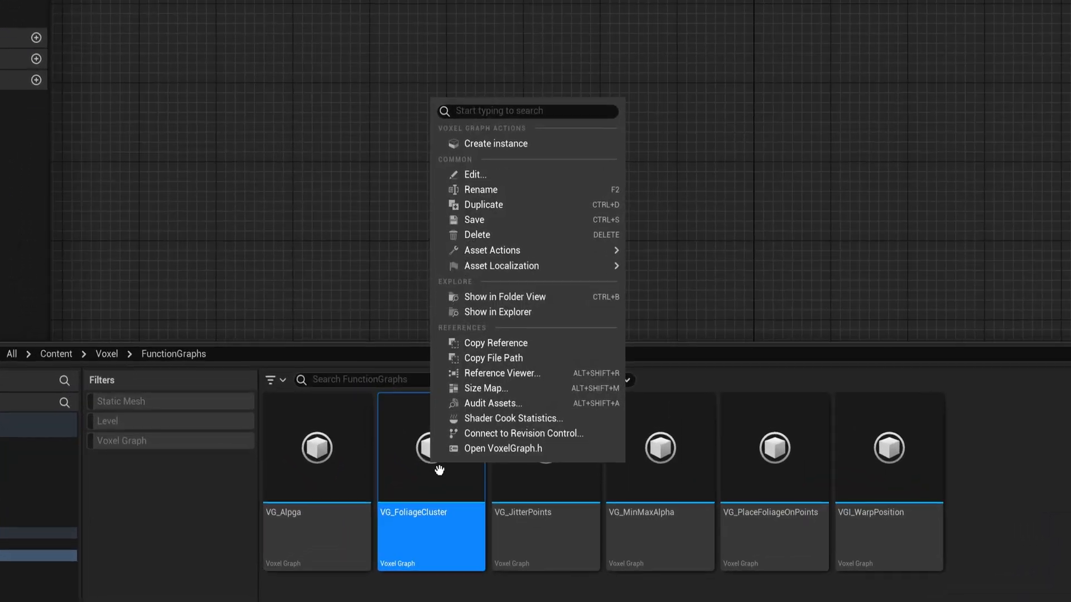
mouse_move(491, 160)
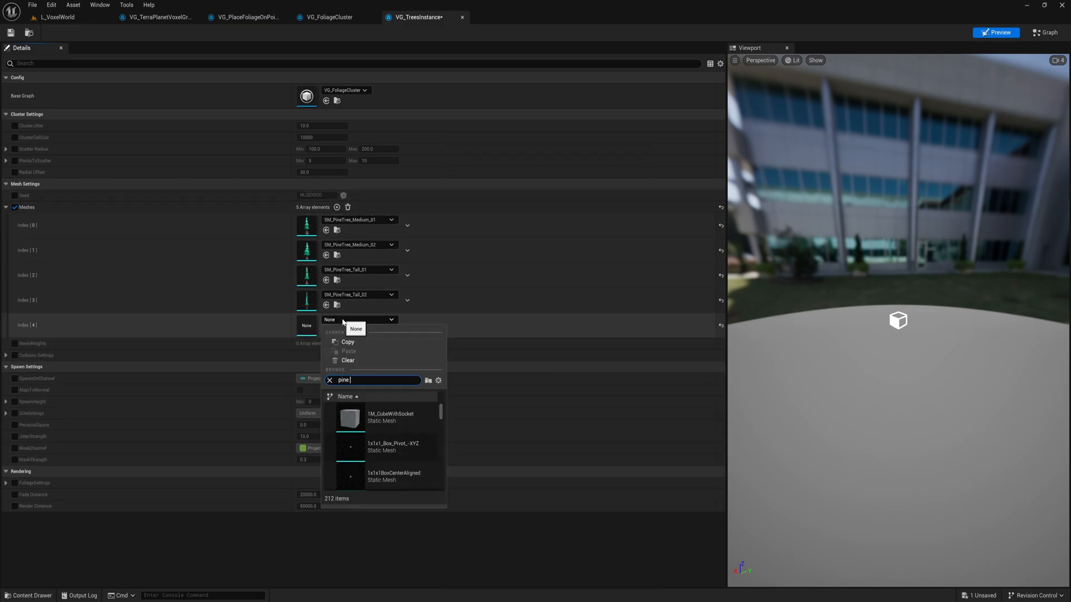
Step: Wire VG_TreesInstance with PlanetRadius into the Terra graph and return to the level view
left_click(157, 17)
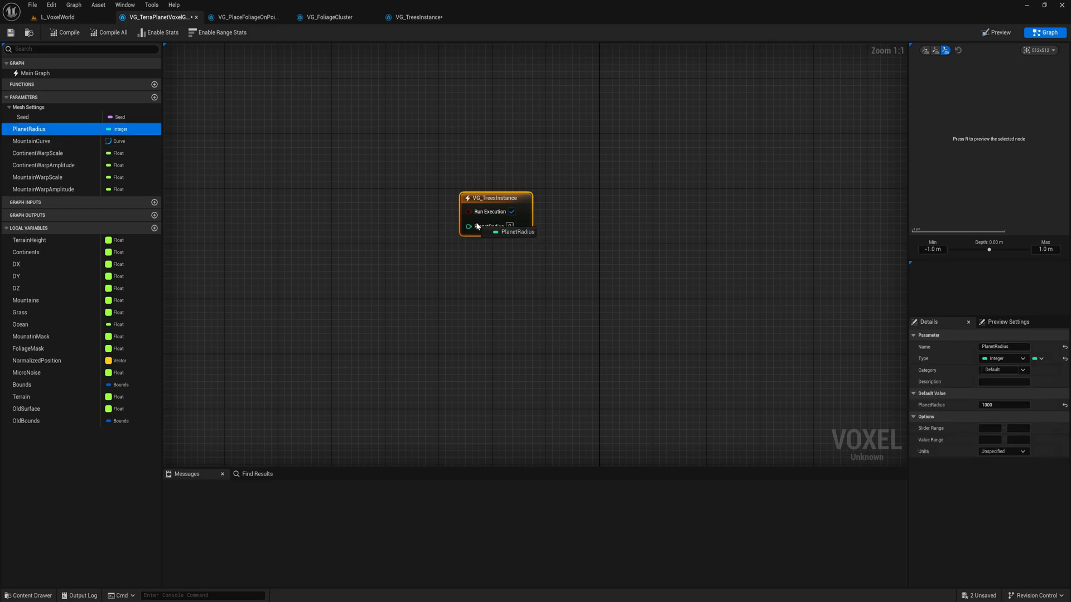
left_click(55, 17)
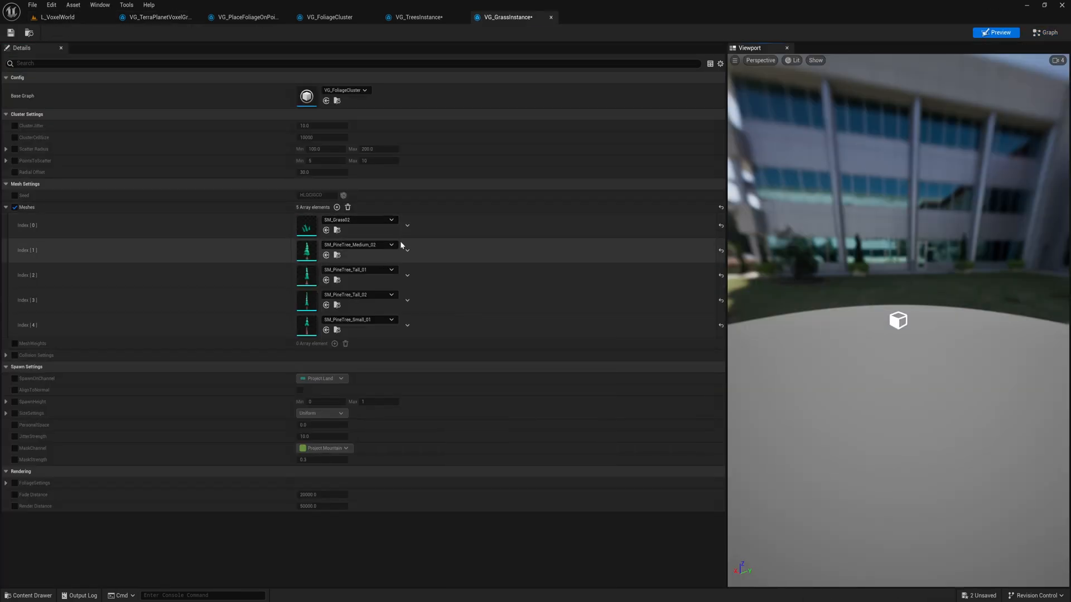
left_click(158, 17)
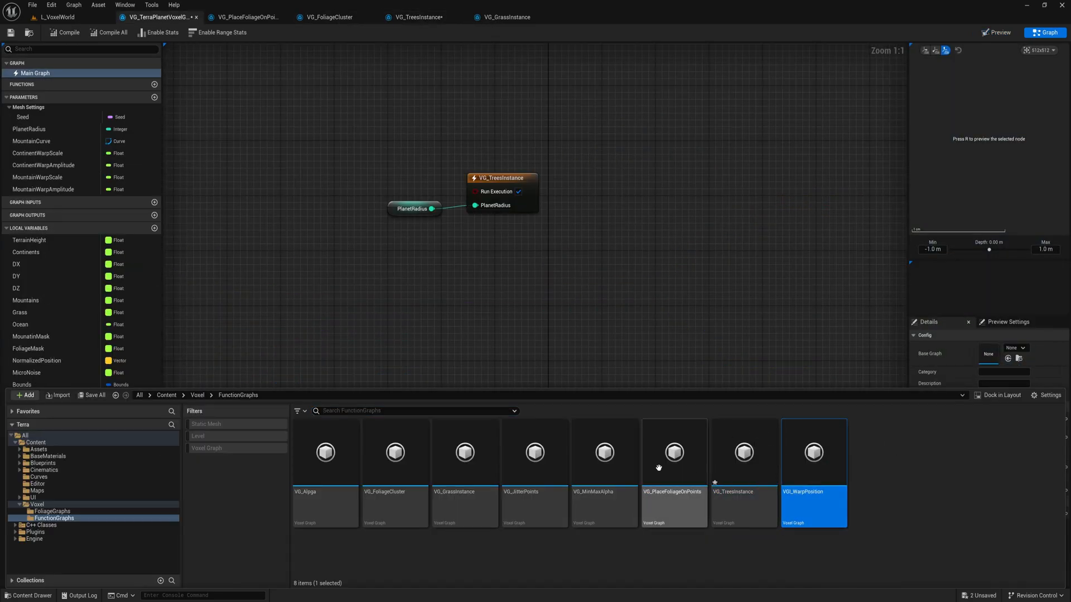
left_click(57, 17)
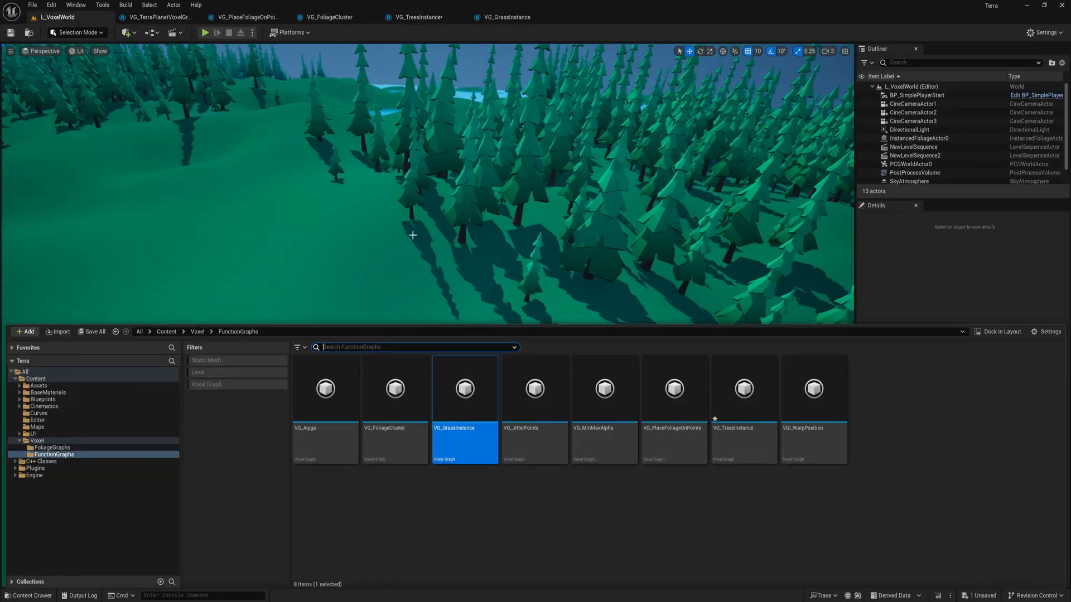
Step: Return to the Voxel folder holding the planet and water voxel graphs
left_click(197, 332)
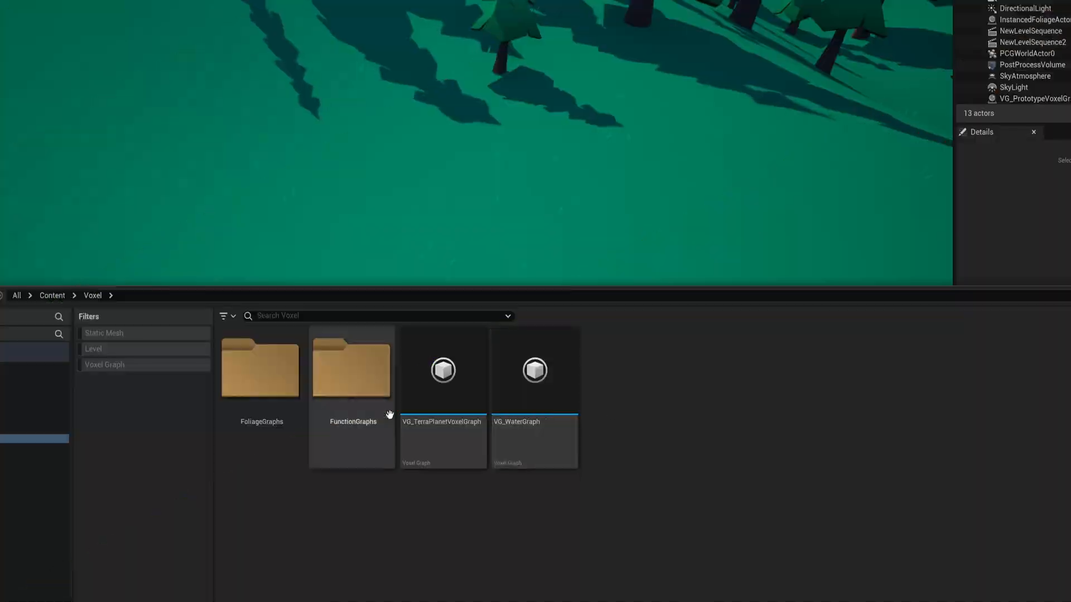
Step: Create VGI_Ferns with SM_Fern_01–03 meshes from the FunctionGraphs folder and play the level
double_click(352, 369)
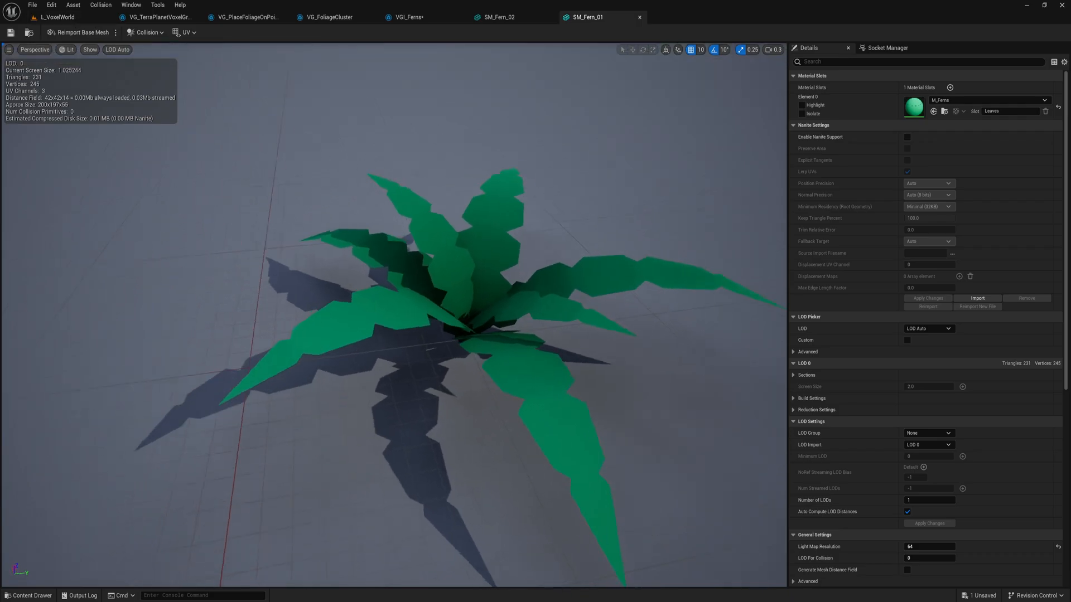
left_click(330, 17)
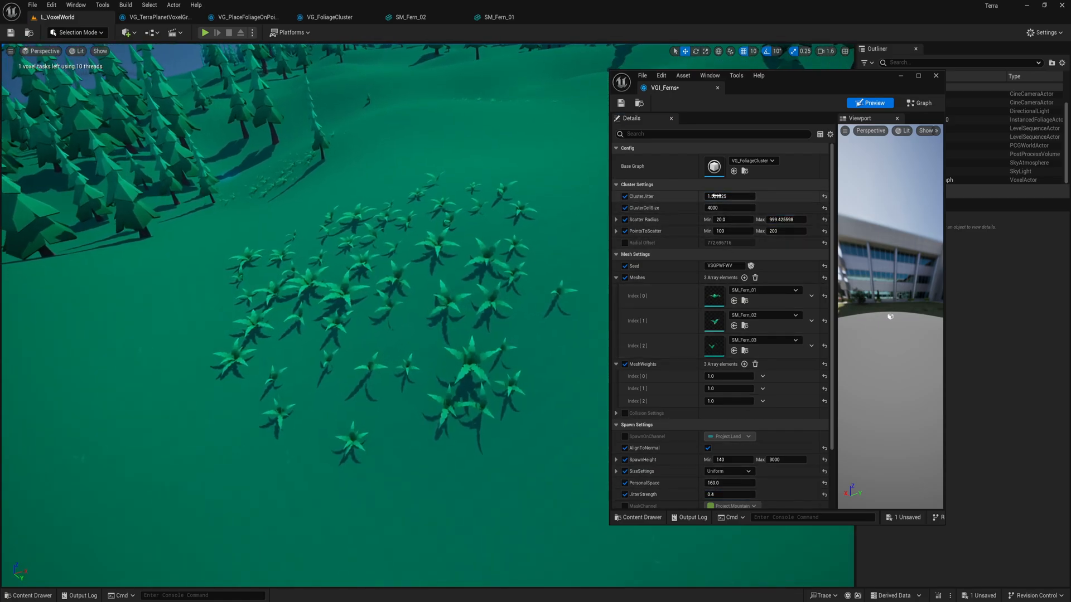
left_click(204, 32)
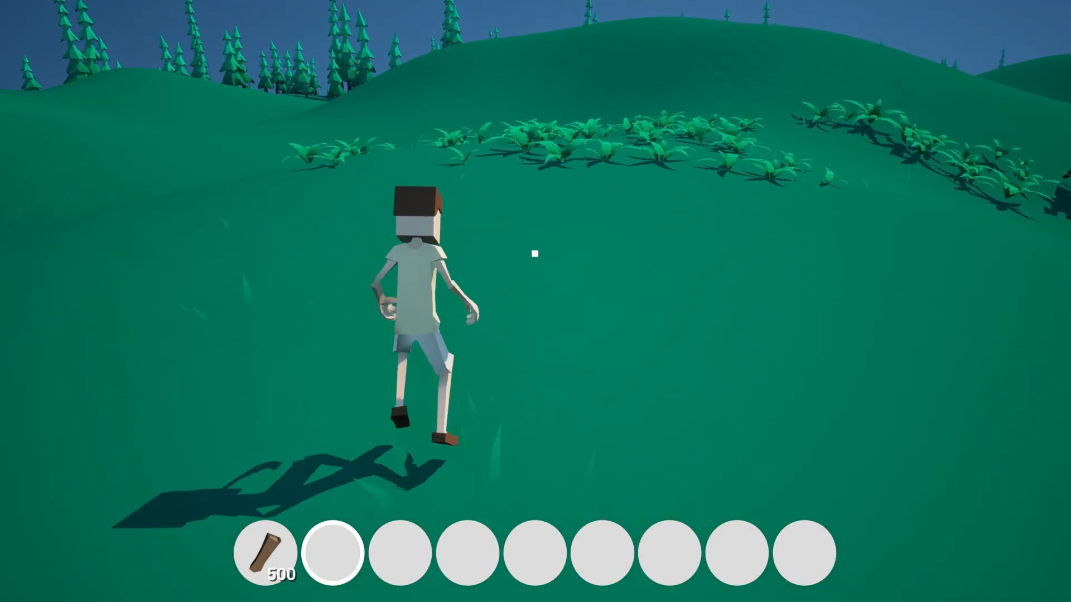
Step: Move forward before building VG_WaterGraph's Amplitude-scaled Perlin noise
key("w")
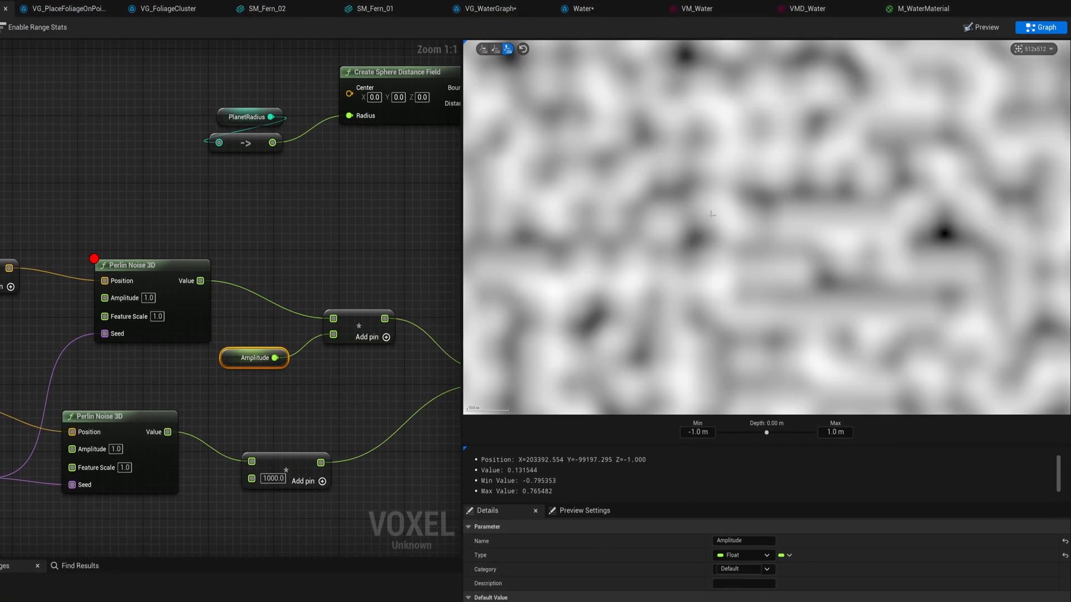
Step: Preview the lower Perlin Noise 3D node's output in VG_PrototypeVoxelGraph
right_click(106, 422)
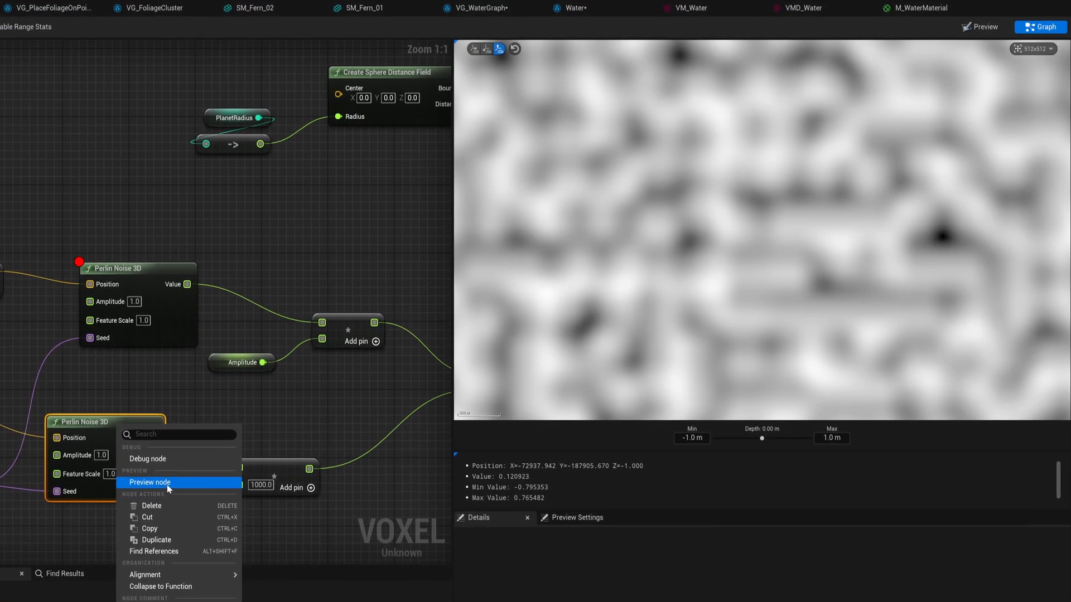
left_click(148, 483)
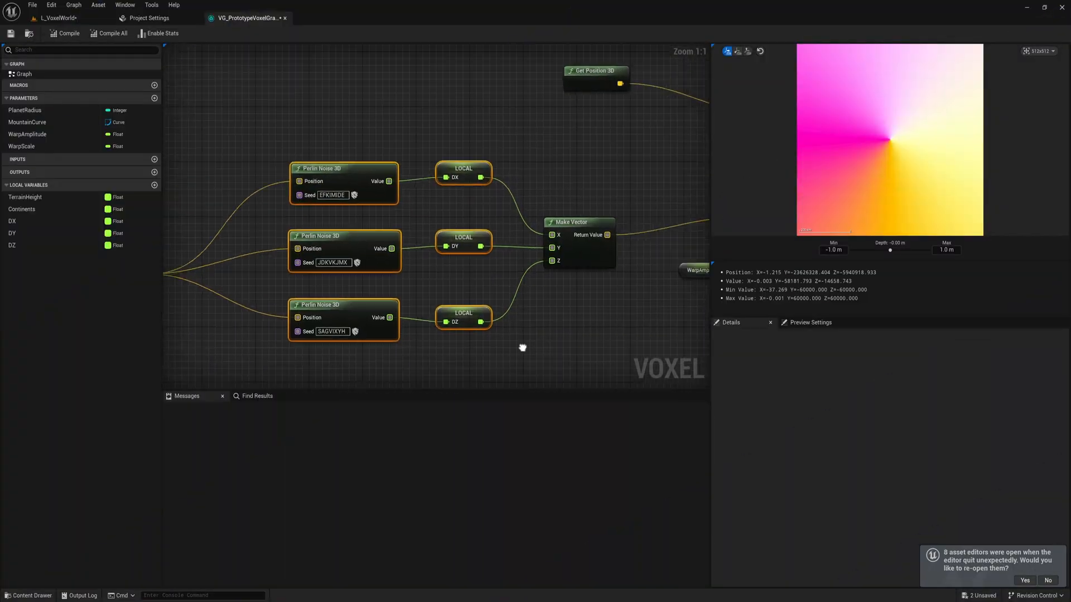
Step: Set WarpAmplitude to 104542.726562 on the voxel actor and start blending VM_Grass and VM_Dirt materials
left_click(55, 18)
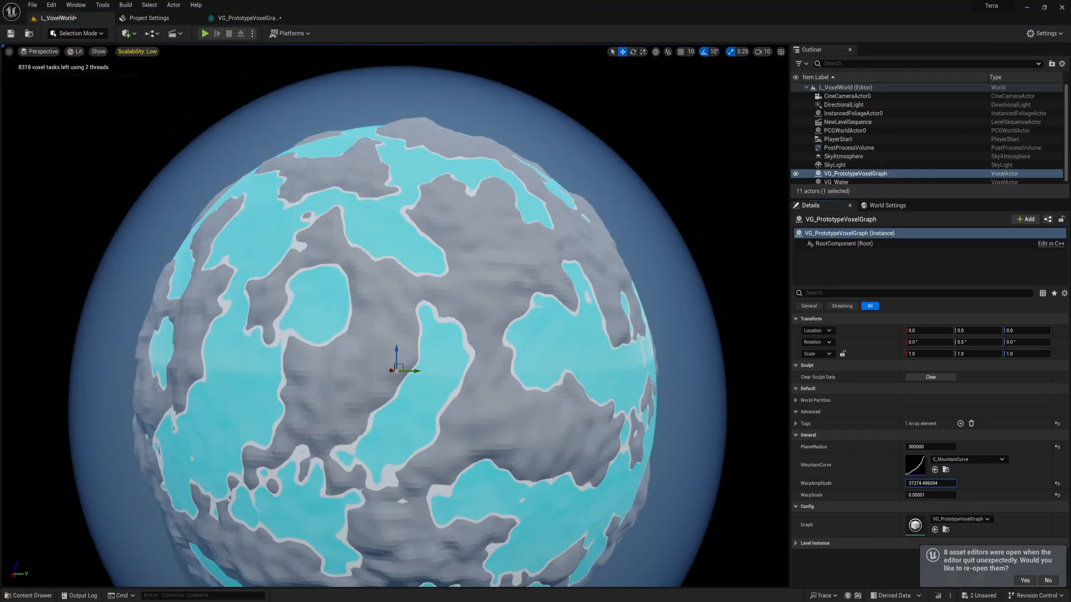
type("104542.726562")
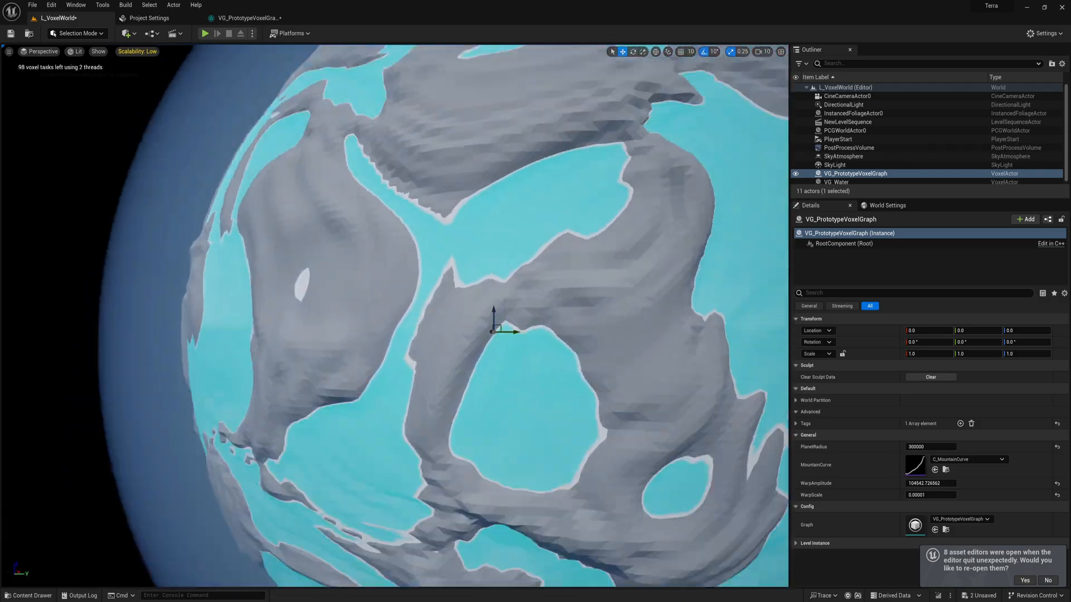
left_click(929, 494)
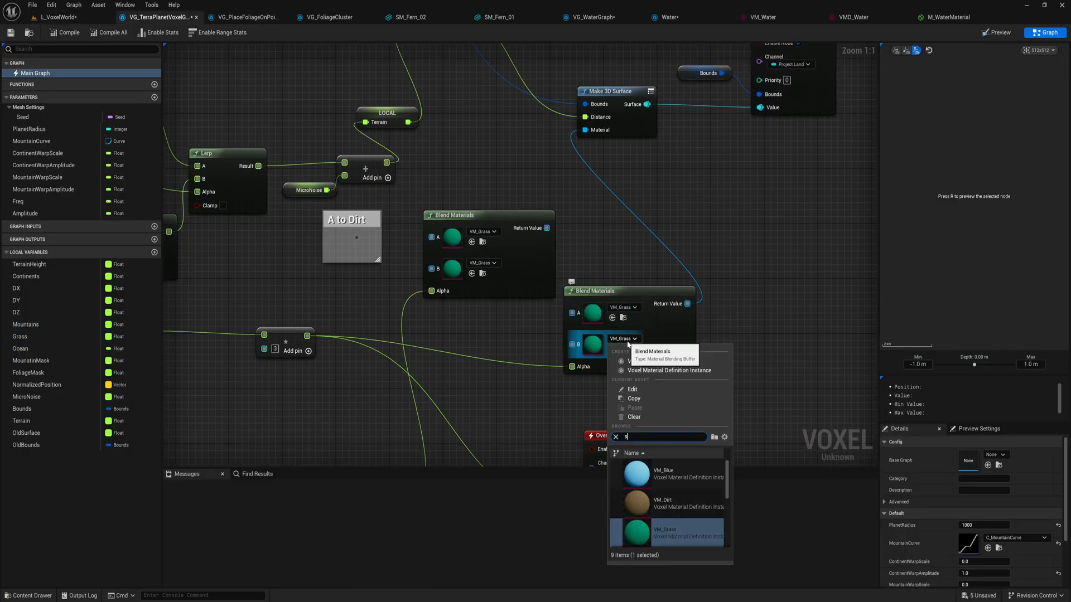
Step: Pick the second blend material and scatter white rocks foliage across the forested island
left_click(62, 17)
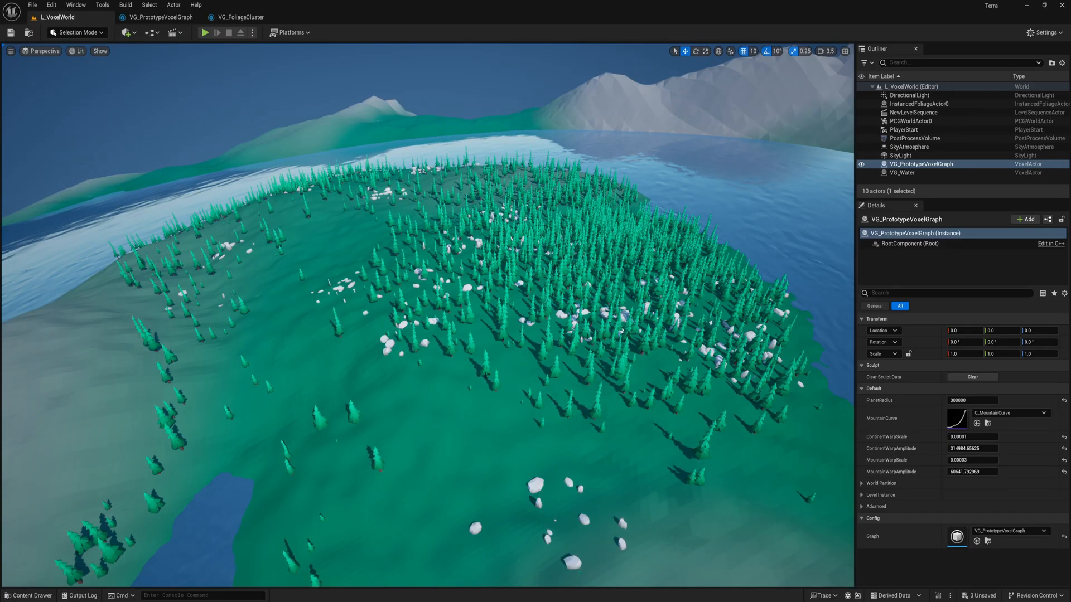
Step: Create the VGI_Chanterelle foliage cluster with SM_Chanterelle scattered over the grass
left_click(205, 32)
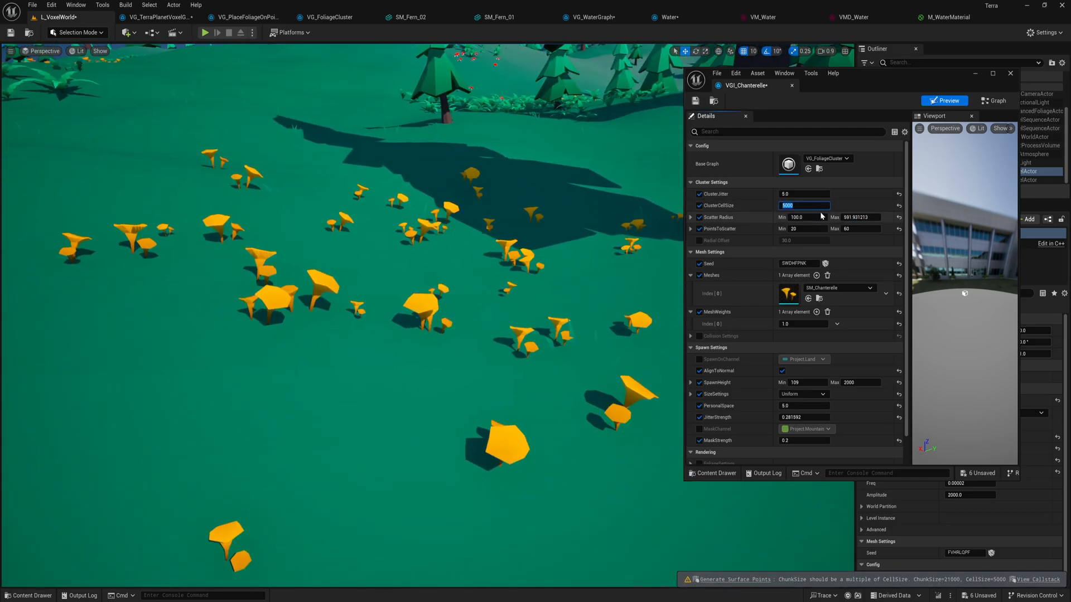
Step: Set MI_PineLeaves ColorVariation to 559.981812 and add a HueShift node to M_PlanetMaterial
type("8000")
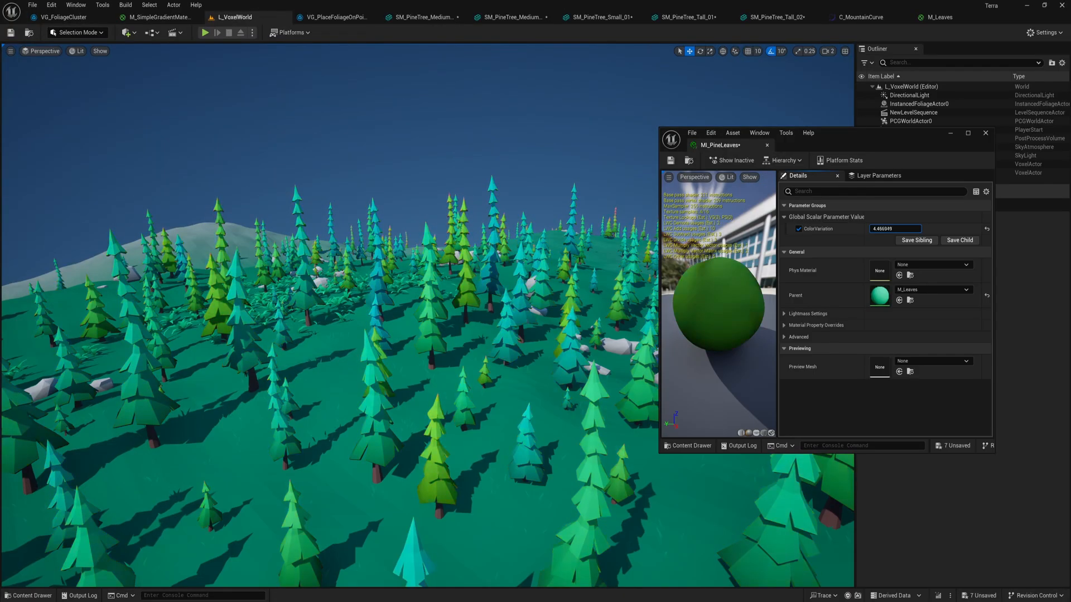
type("31.812288")
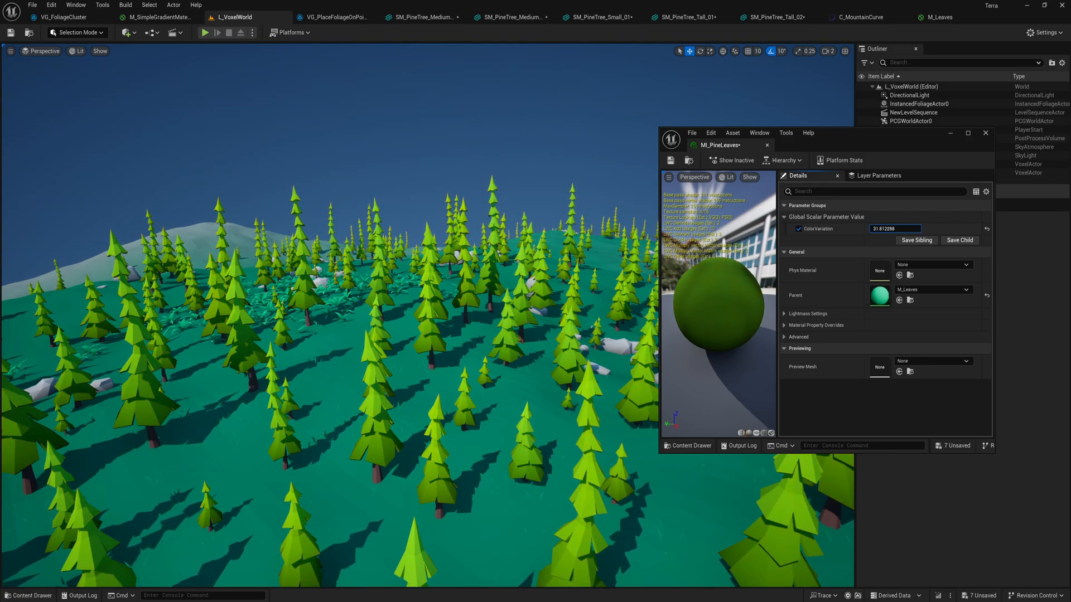
type("559.981812")
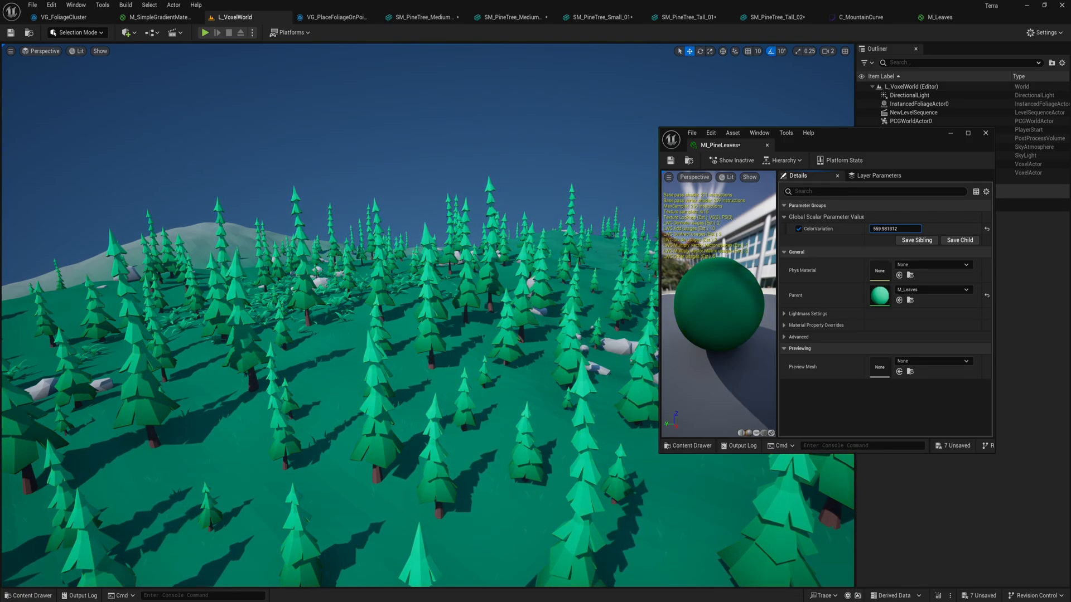
left_click(985, 133)
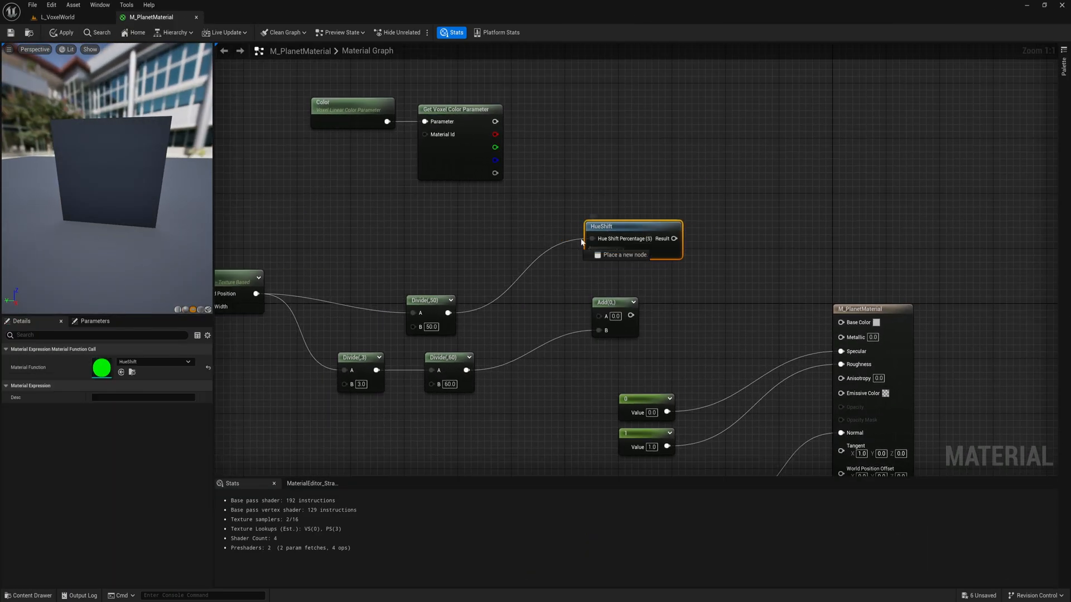
Step: Start Play In Editor and walk the character across the planet's forests, grass, rocks and water
left_click(55, 17)
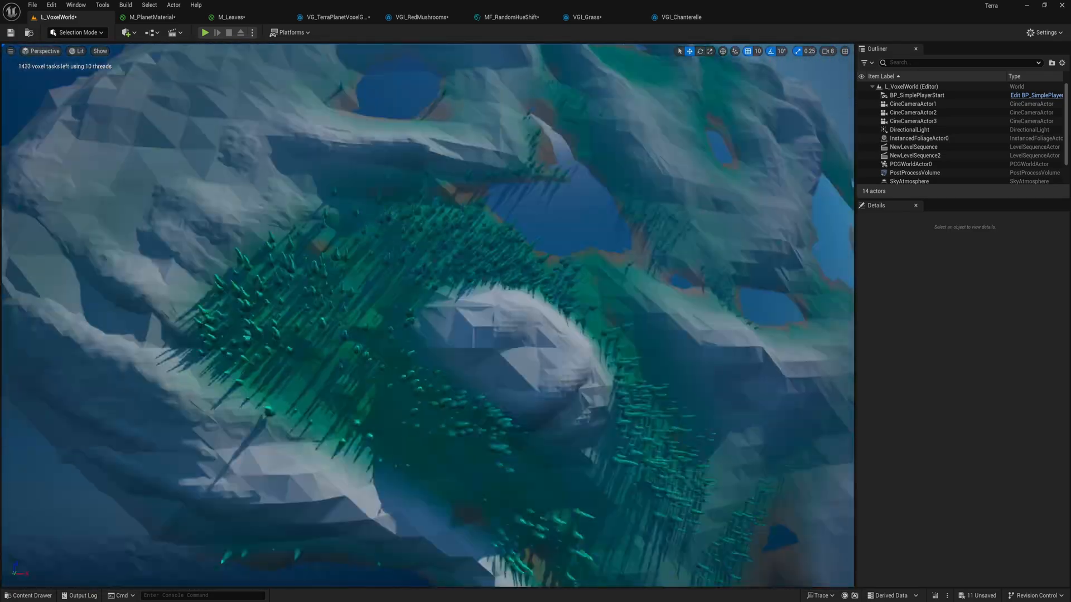
left_click(205, 32)
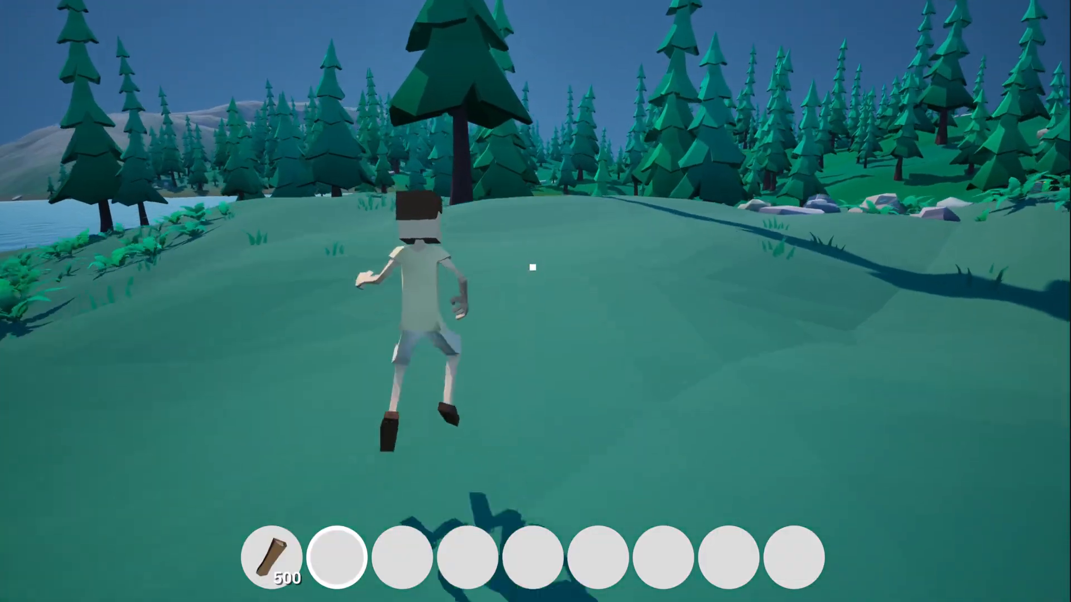